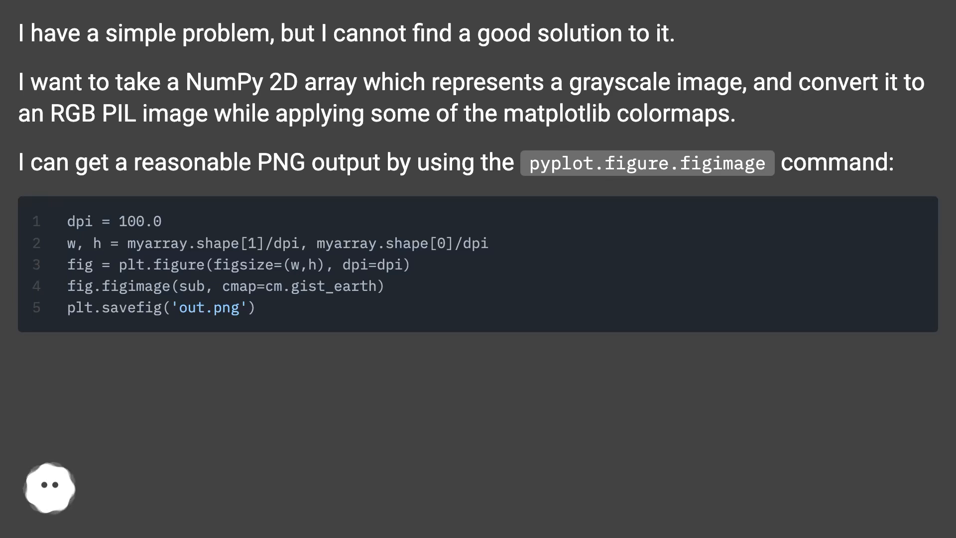
pyautogui.scroll(-3)
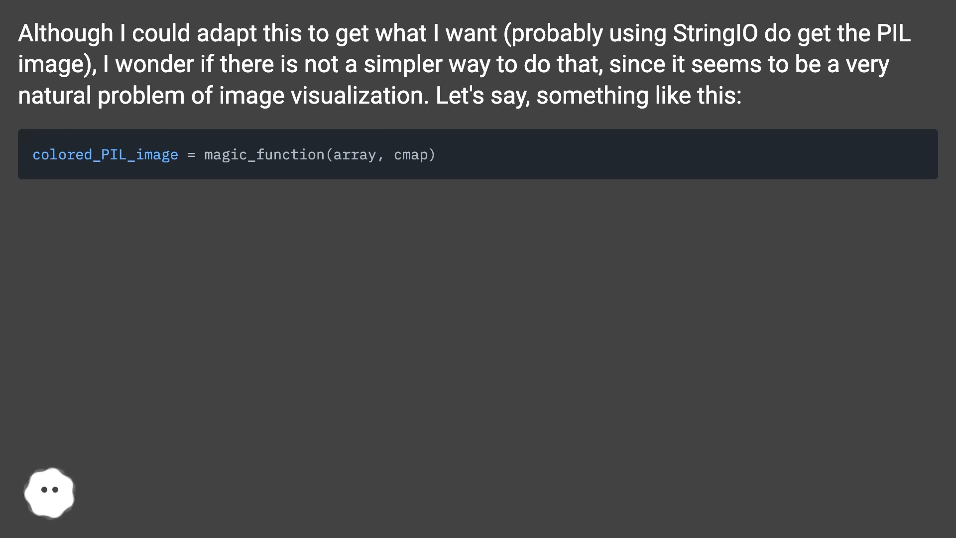
pyautogui.hscroll(3)
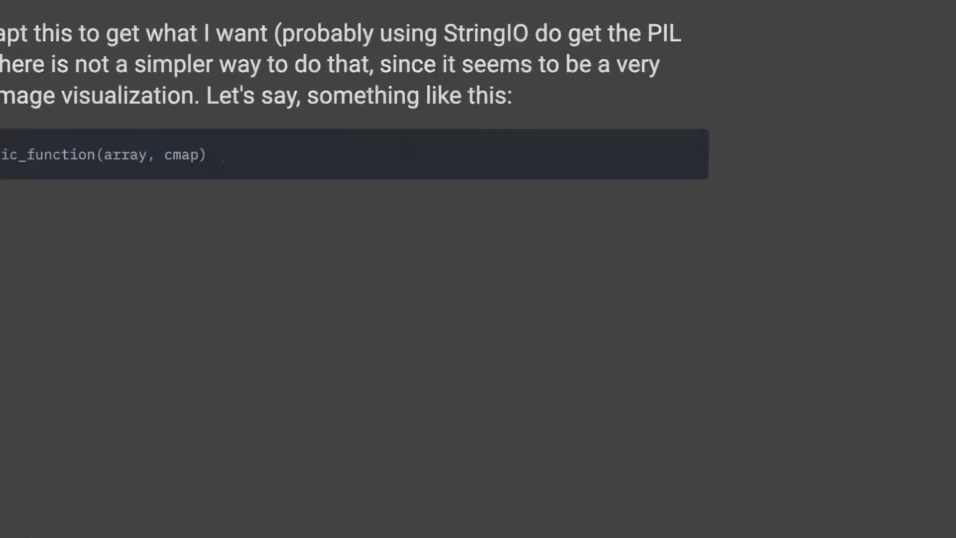